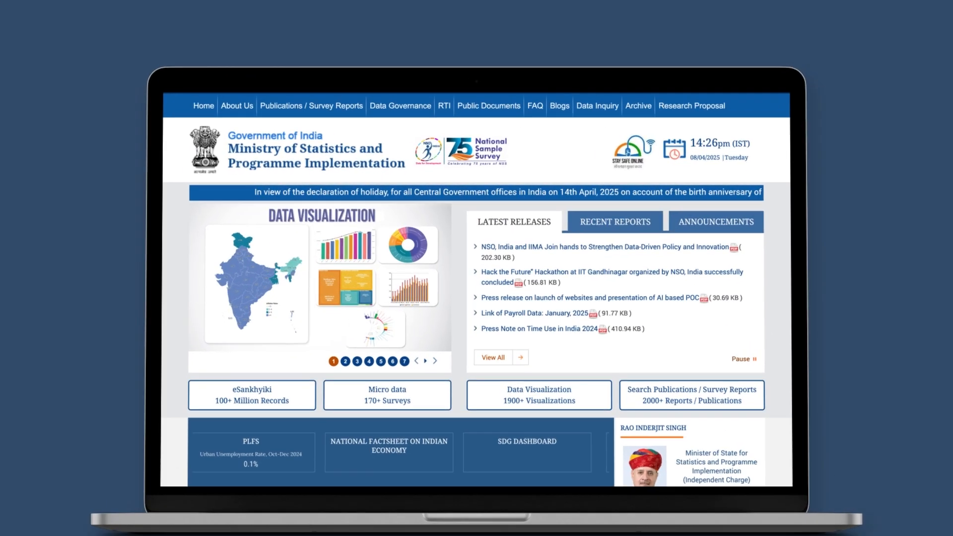
- Follow the 'Micro data 170+ Surveys' tile and confirm leaving for the external microdata portal
scroll(down, 3)
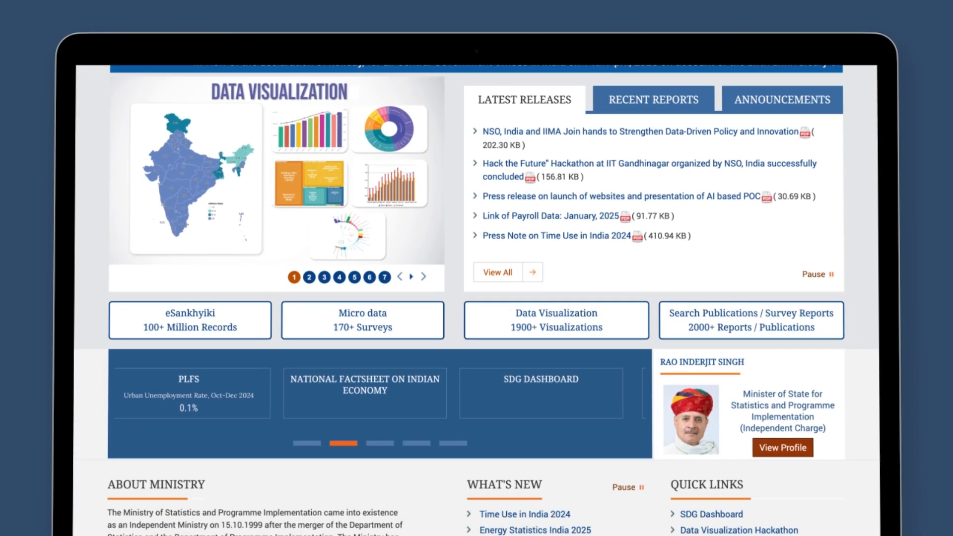
click(361, 319)
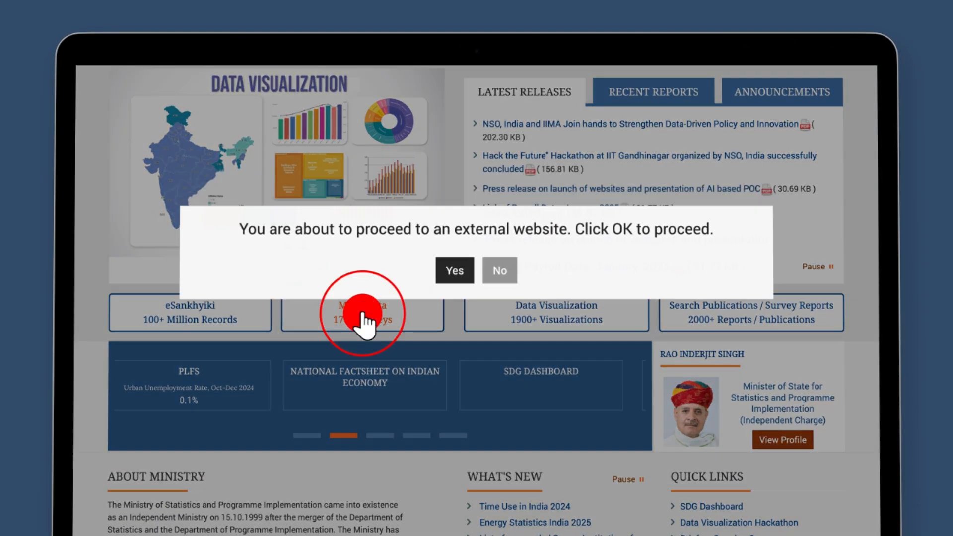
click(453, 270)
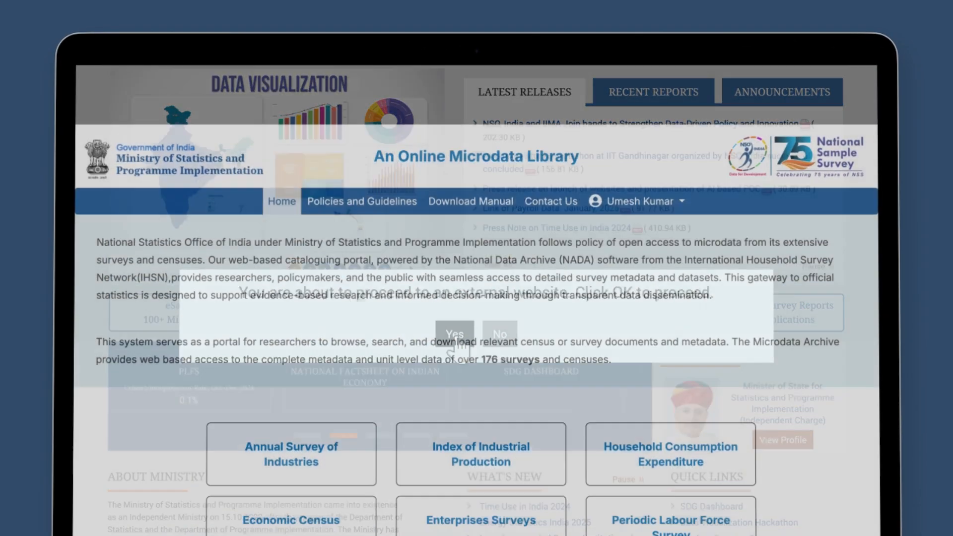
- Filter the catalogue to Annual Survey of Industries, listing its 51 studies newest first
click(499, 334)
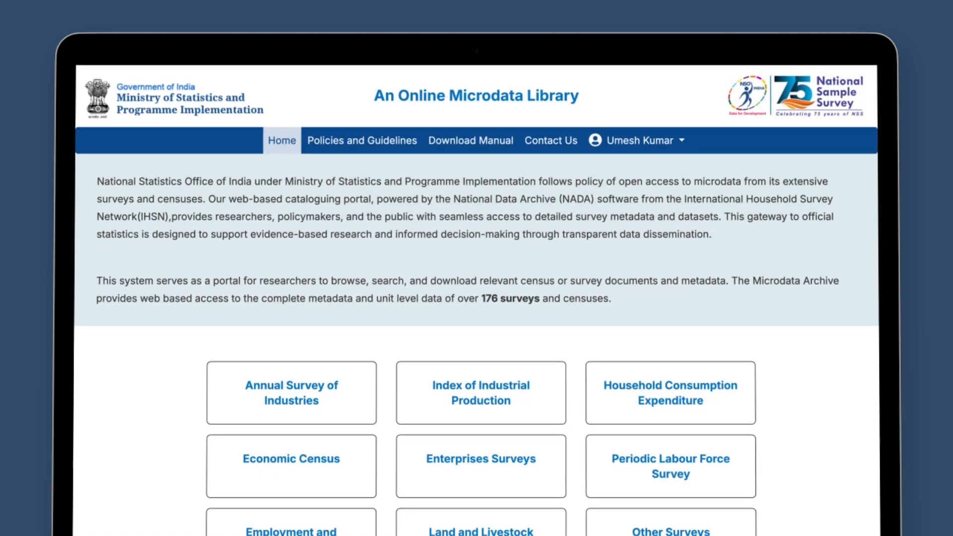
scroll(down, 3)
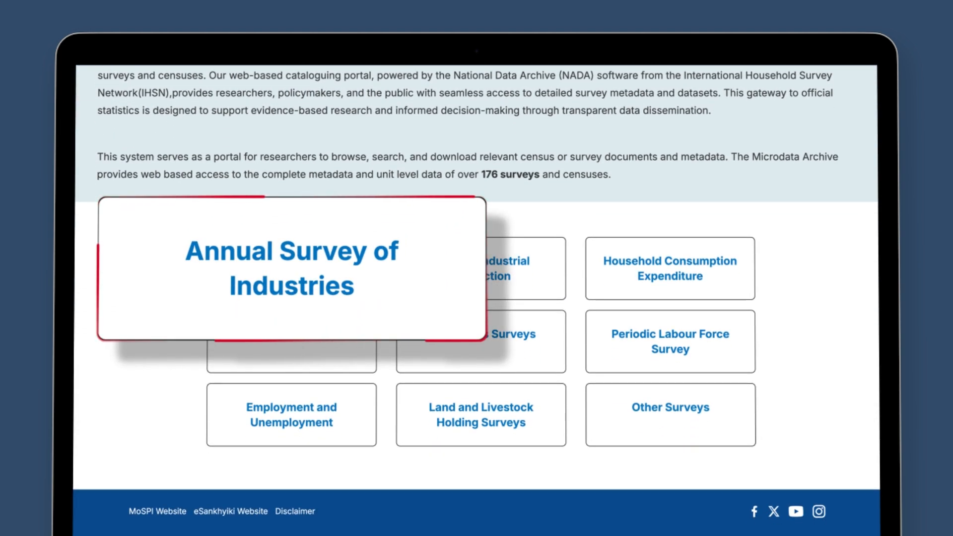
click(291, 268)
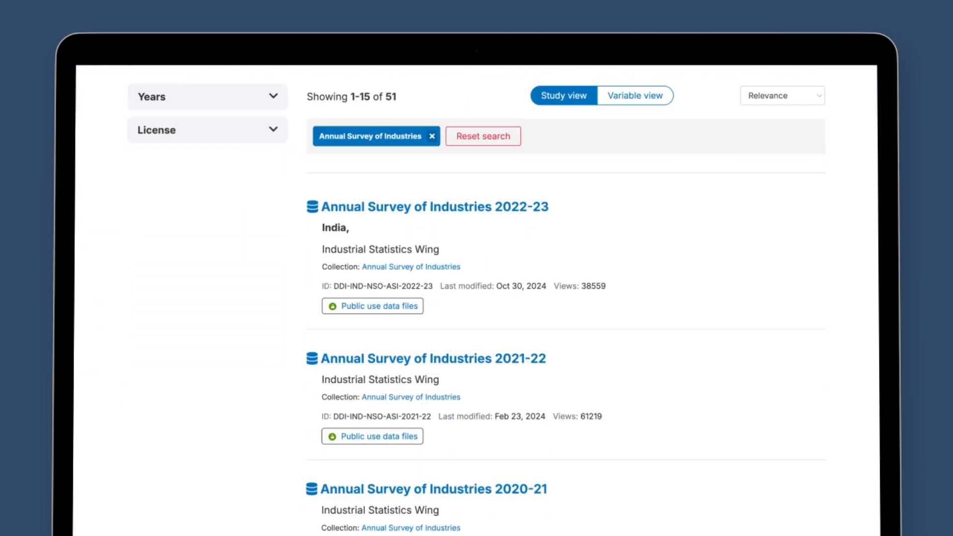
scroll(down, 3)
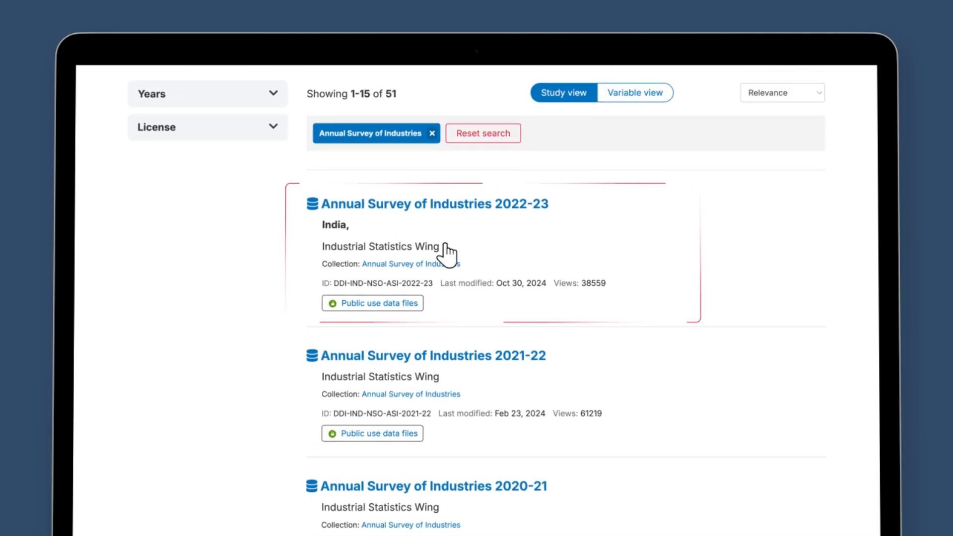
mouse_move(481, 228)
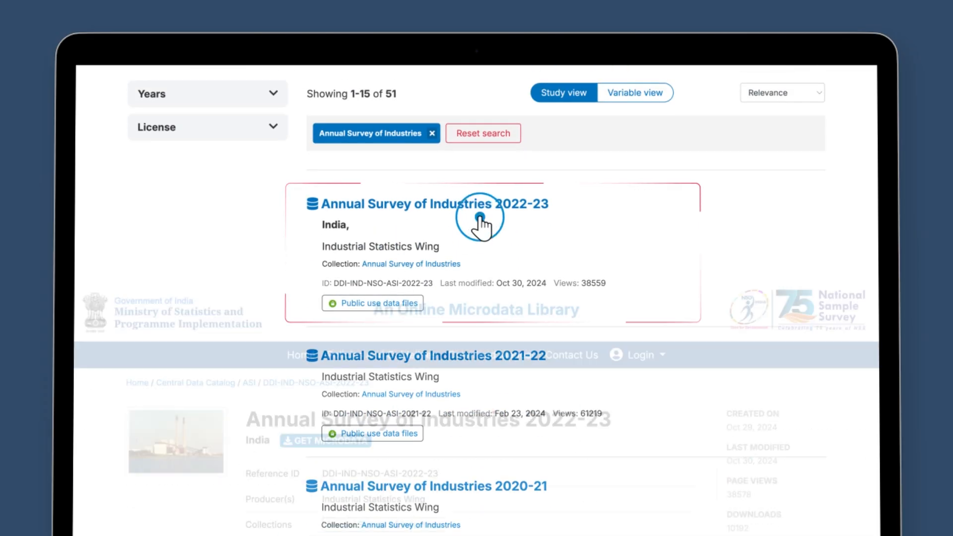
- Enter the ASI 2022-23 study and request its microdata, reaching the login-required notice
click(433, 204)
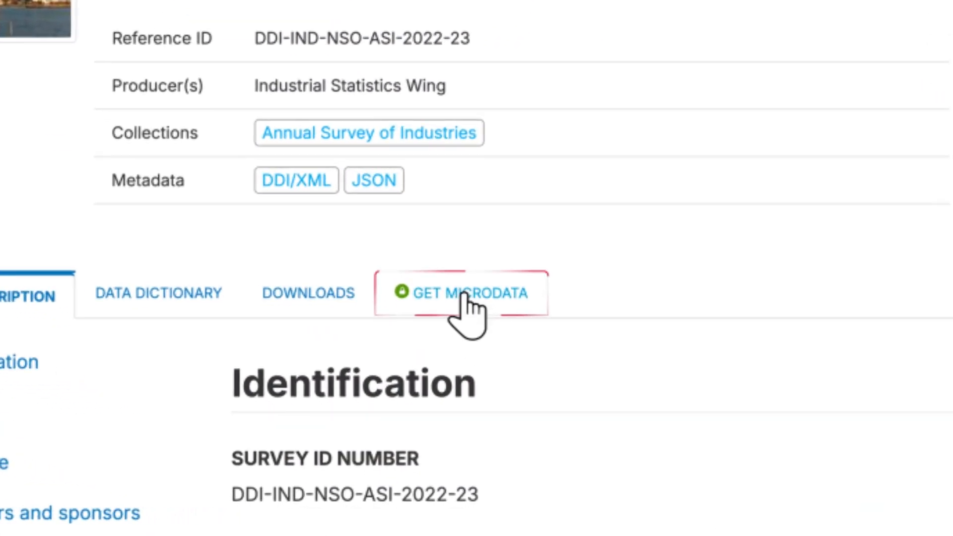
scroll(down, 3)
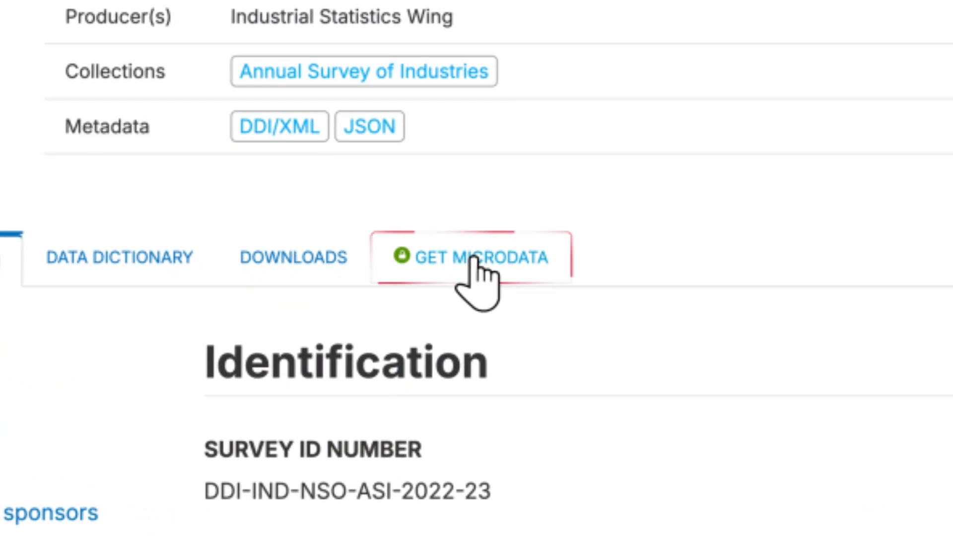
click(480, 256)
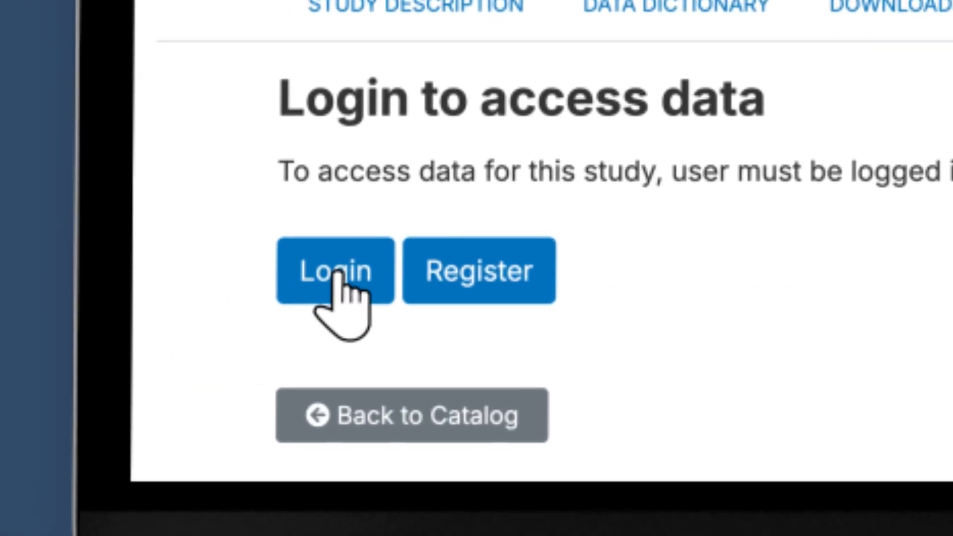
click(334, 270)
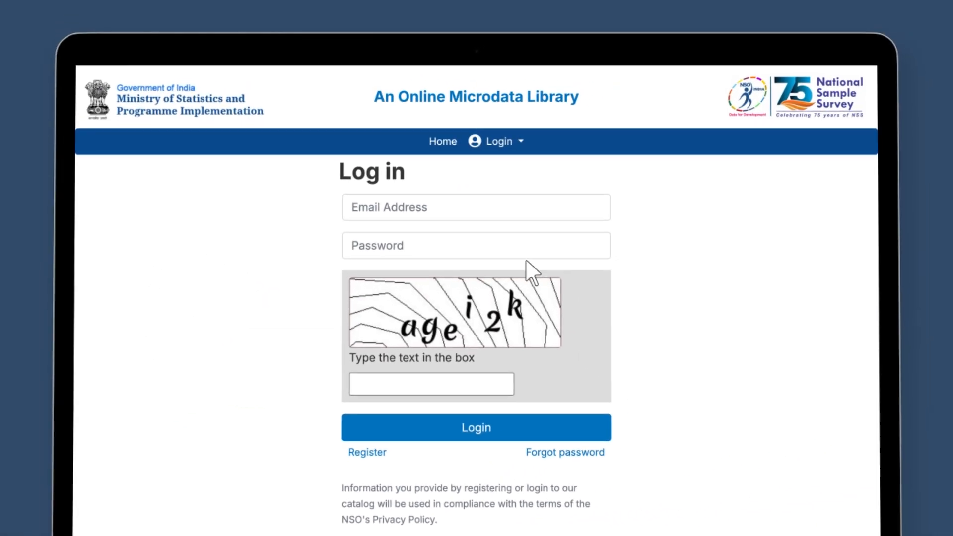
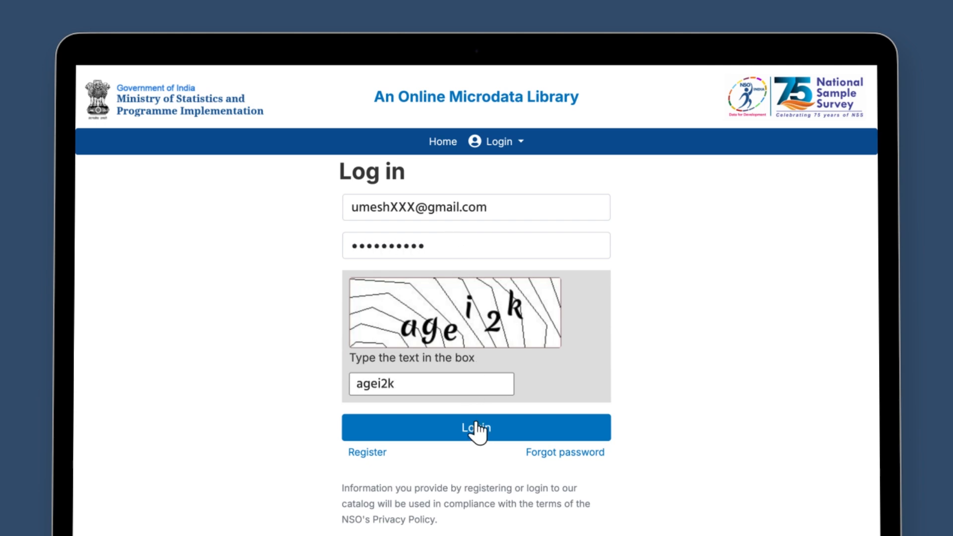
click(476, 426)
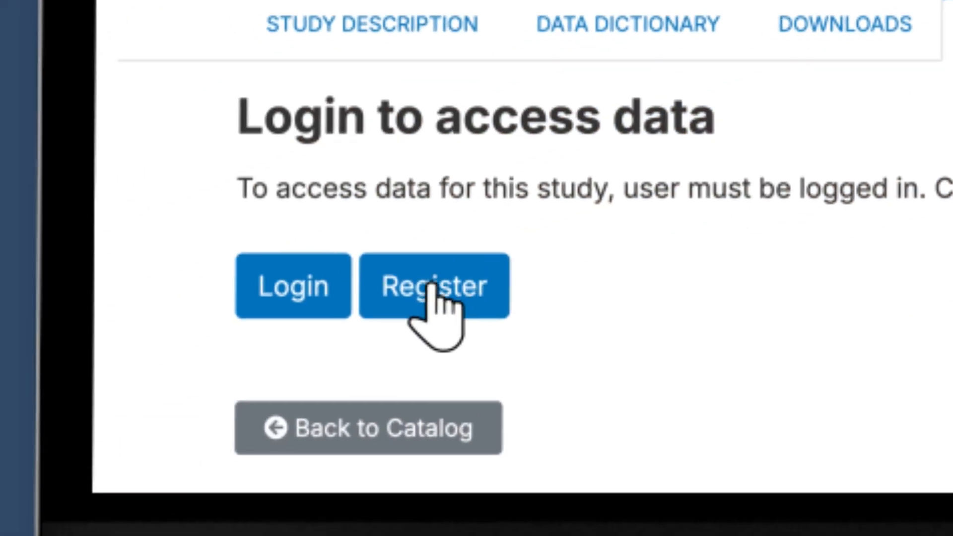
- Register a new account with name, email, country India, password and captcha 'ld4v'
click(434, 286)
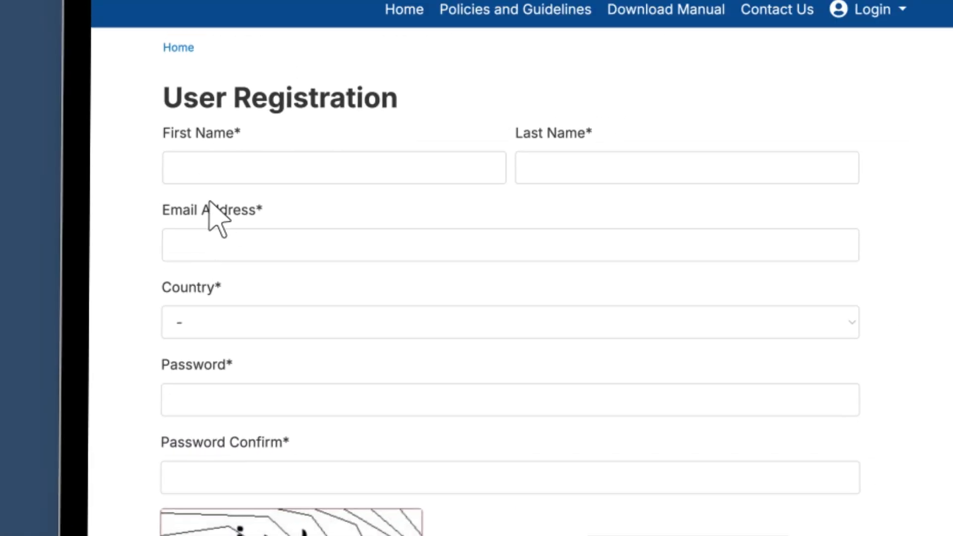
text(Kumar)
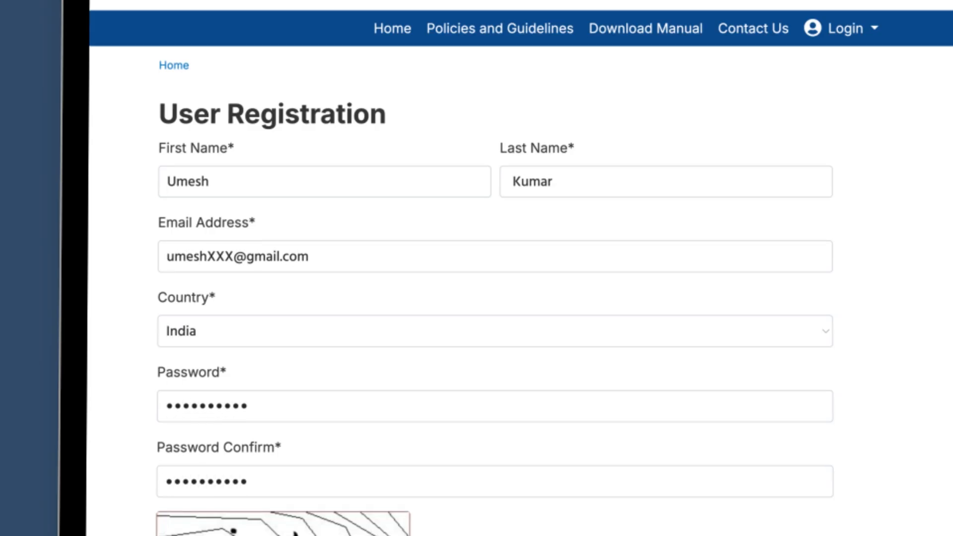
scroll(down, 3)
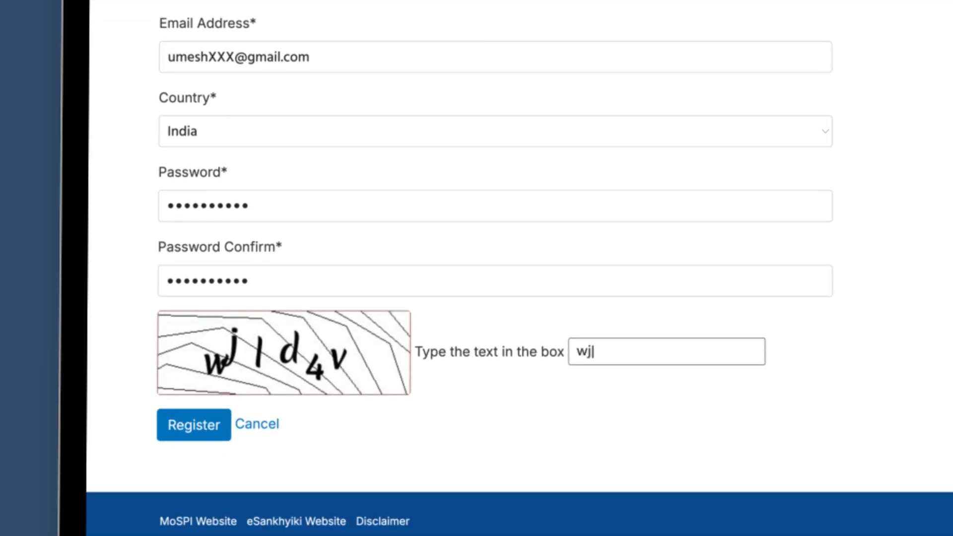
text(ld4v)
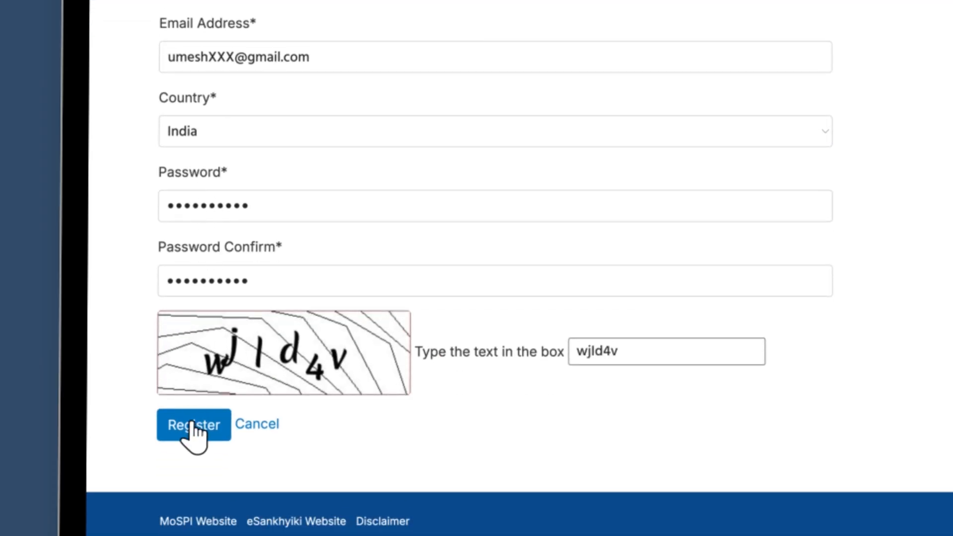
click(193, 423)
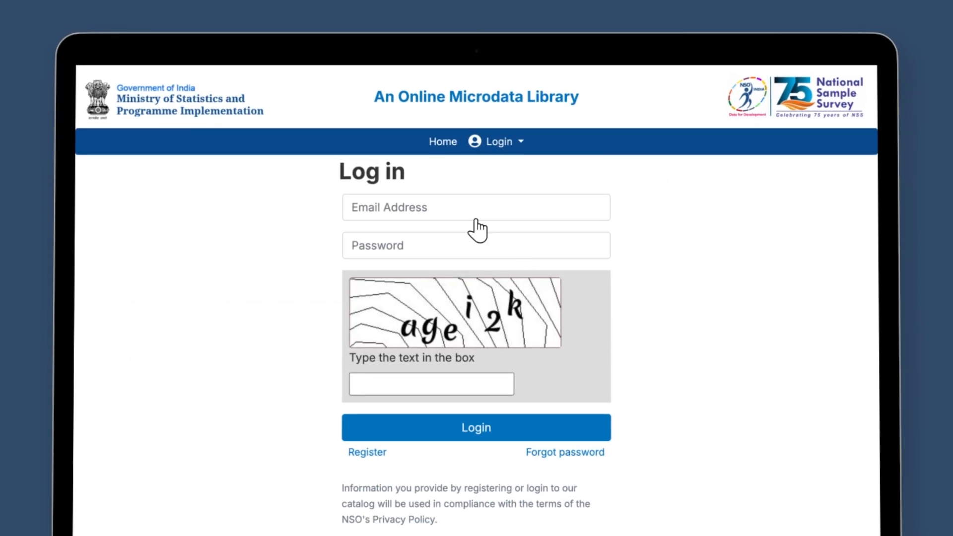
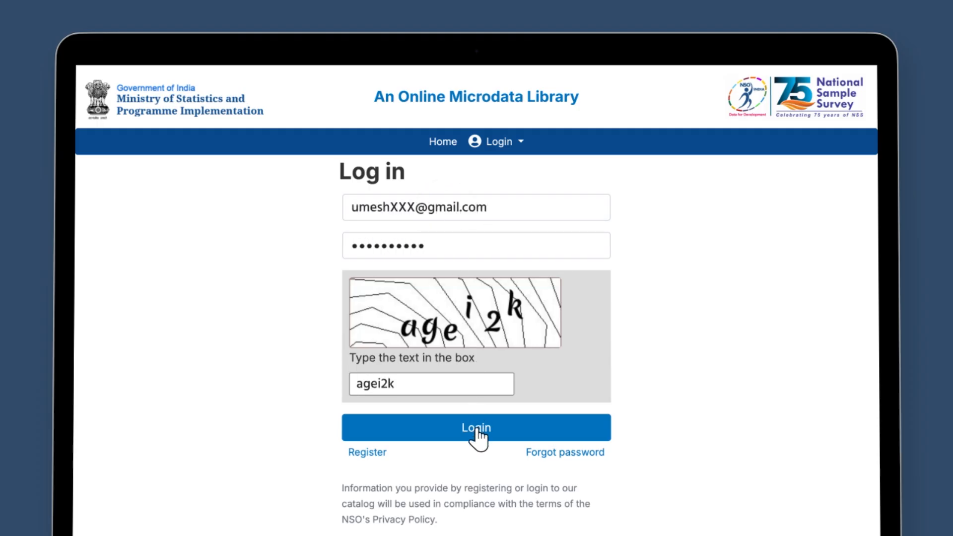
click(475, 427)
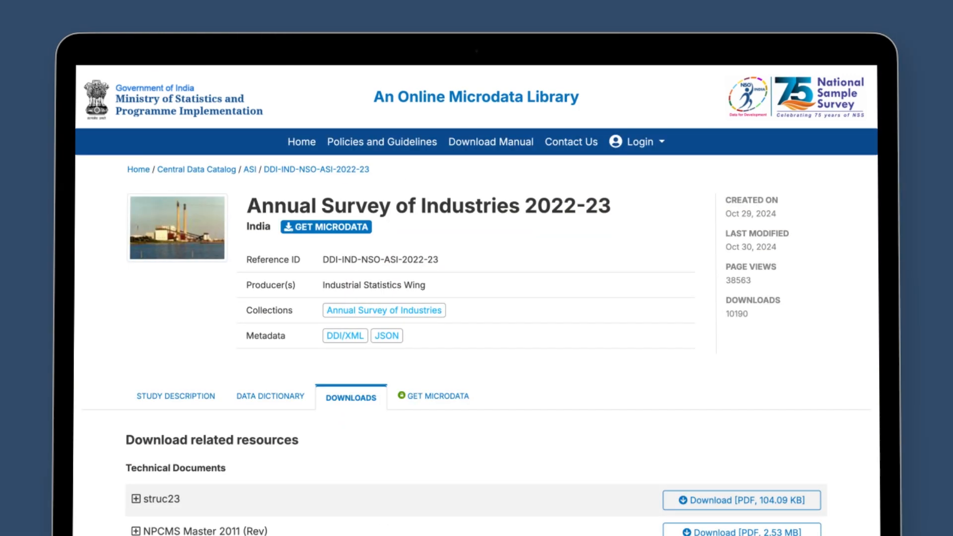
- Browse the ASI 2022-23 technical documents and the struc23 block-wise data structure layout
scroll(down, 3)
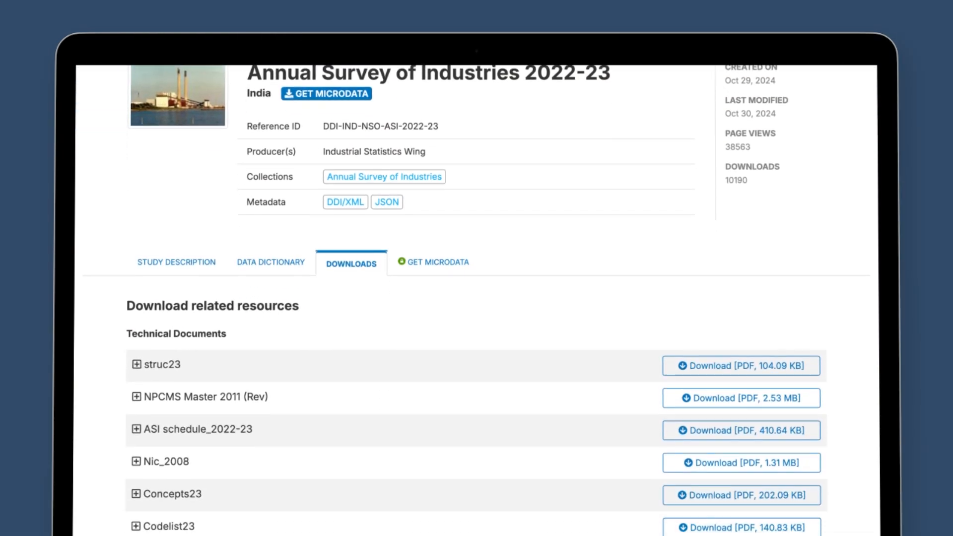
scroll(down, 3)
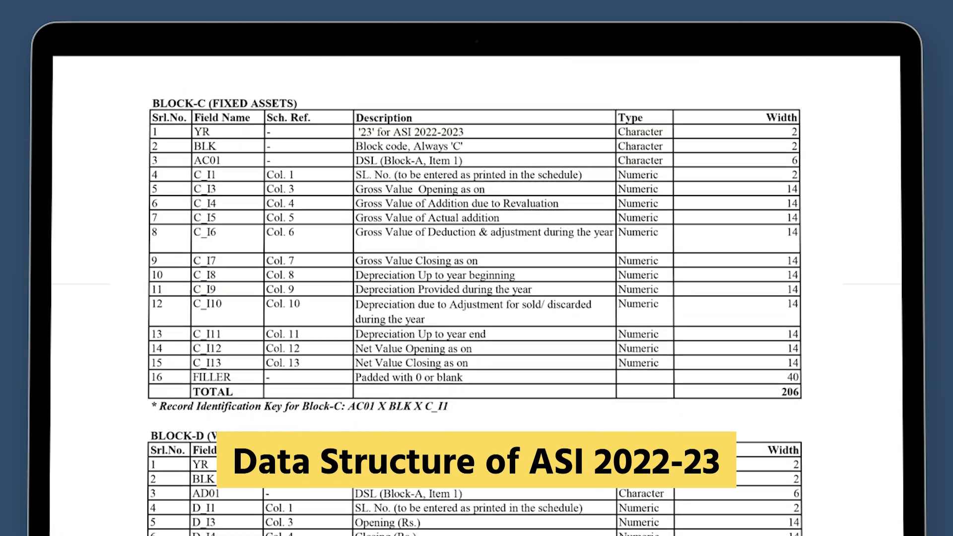
scroll(down, 3)
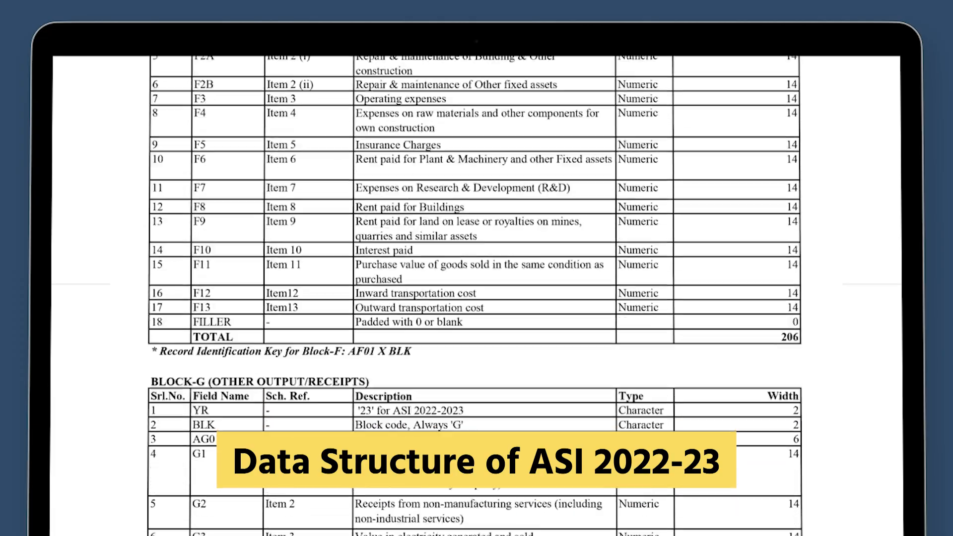
scroll(down, 3)
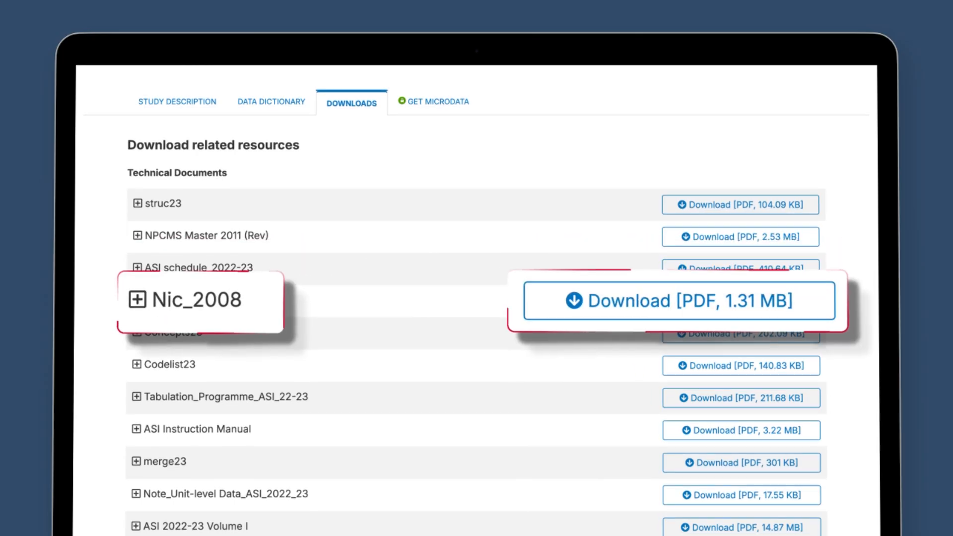
- Download the ASIData2022-23 RAR (35.47 MB) from Get Microdata and extract it with WinRAR
scroll(down, 3)
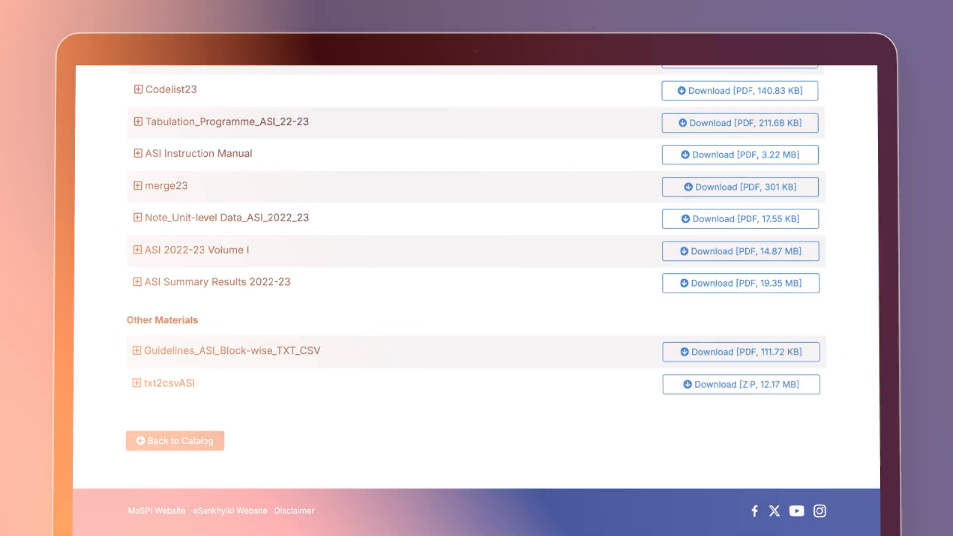
click(433, 305)
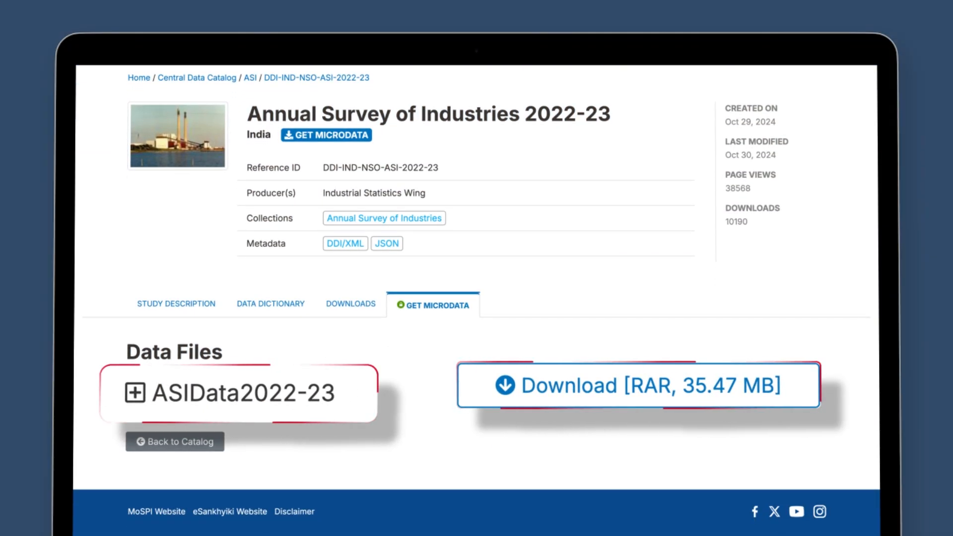
click(638, 385)
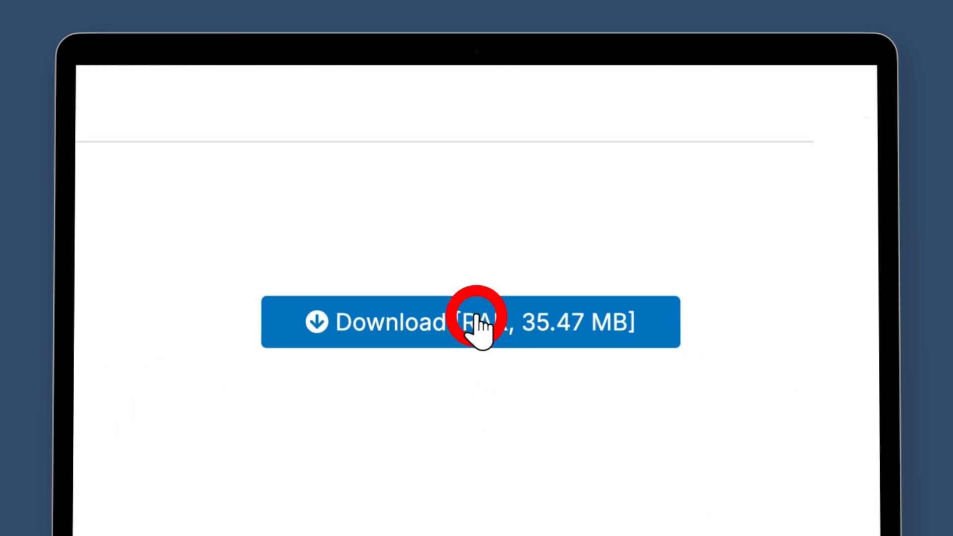
click(469, 321)
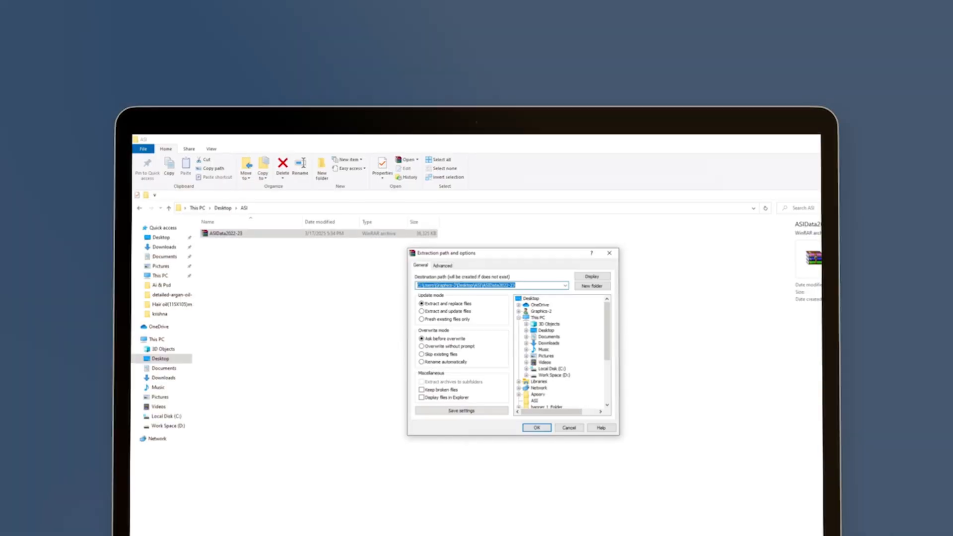
click(536, 426)
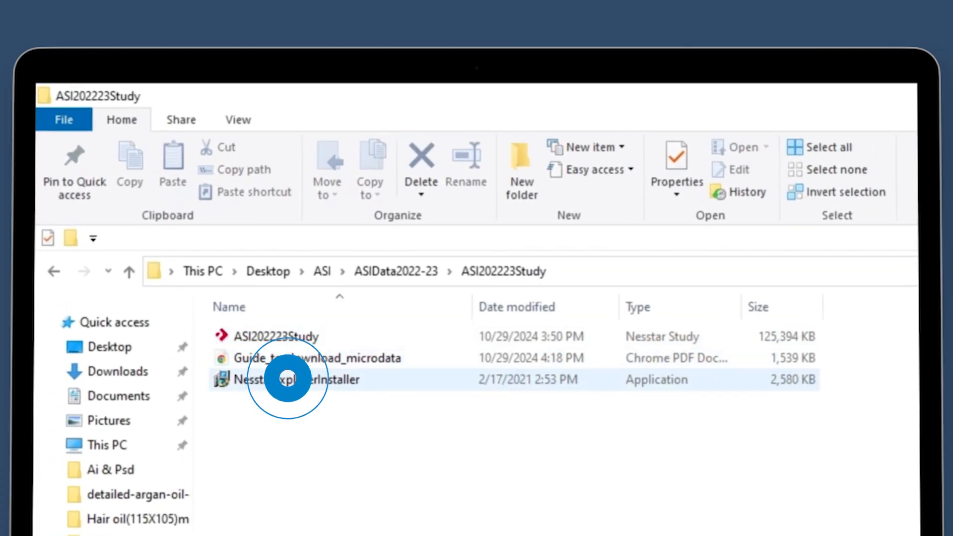
- Install Nesstar Explorer to its default folder and launch it on finishing setup
double_click(286, 379)
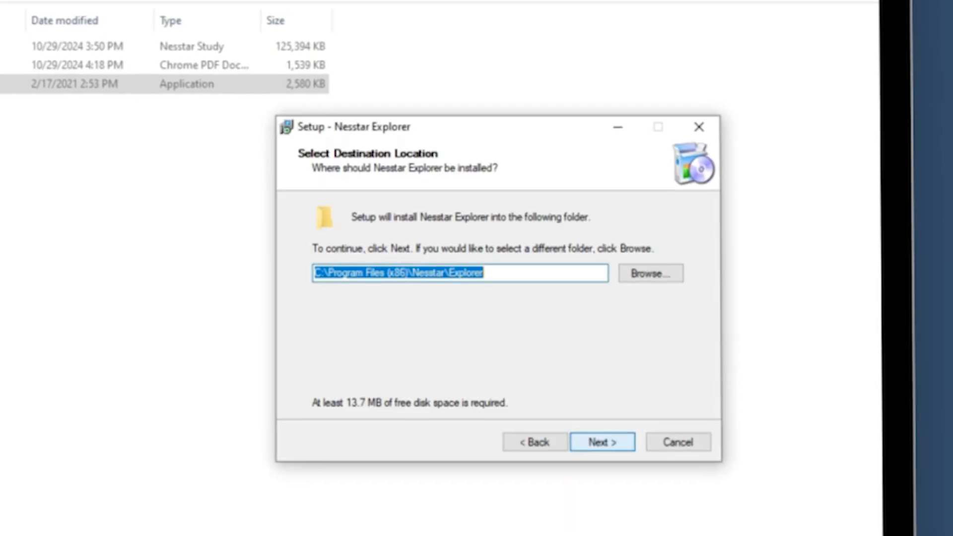
click(600, 441)
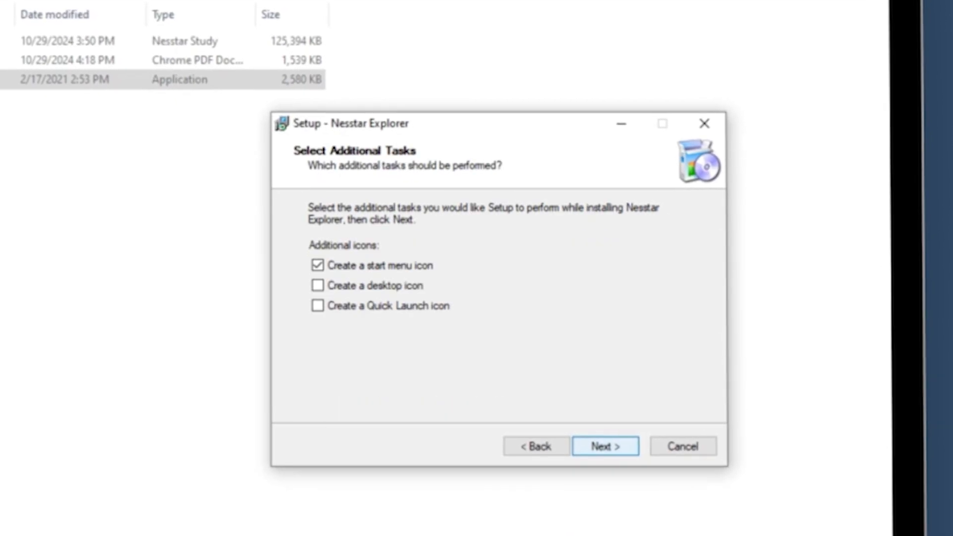
click(604, 445)
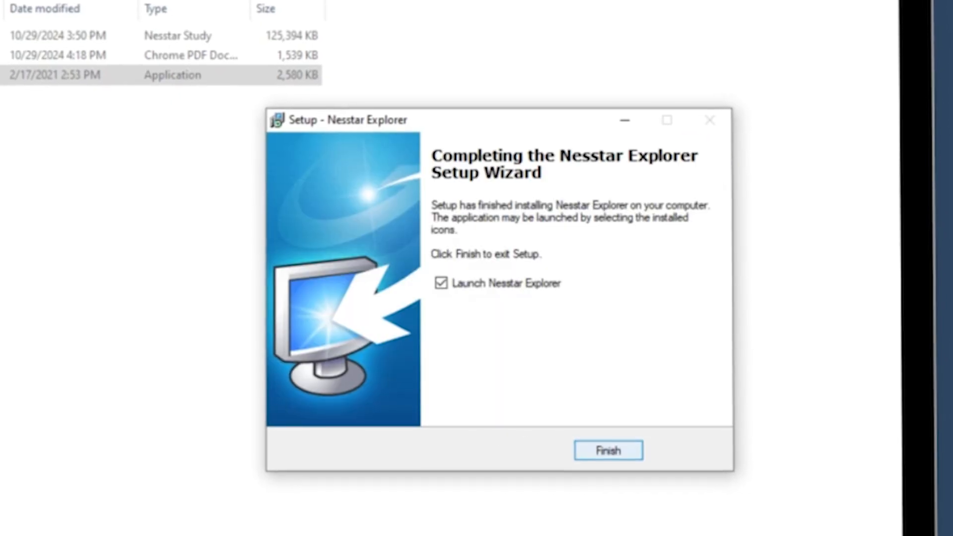
click(608, 451)
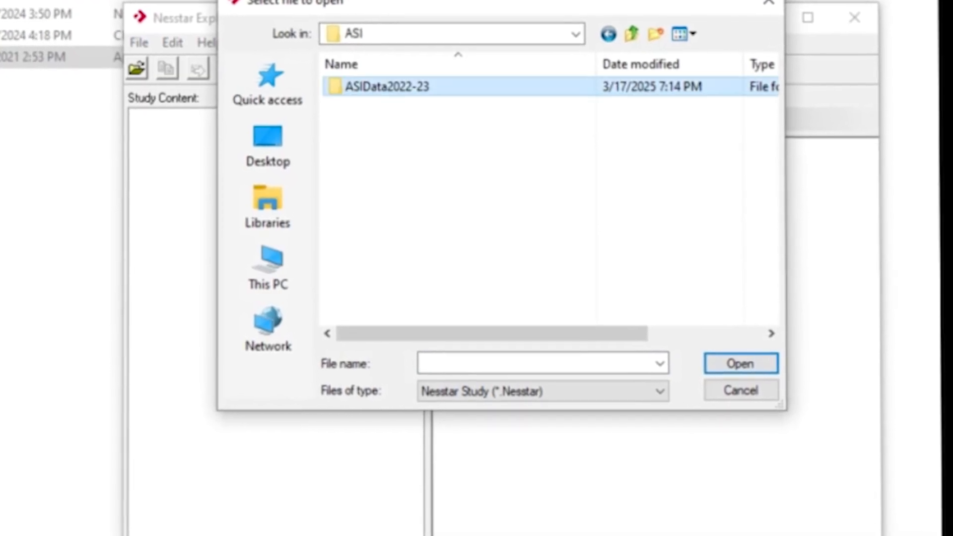
- Load ASI202223Study from the extracted ASIData2022-23 folder
double_click(383, 86)
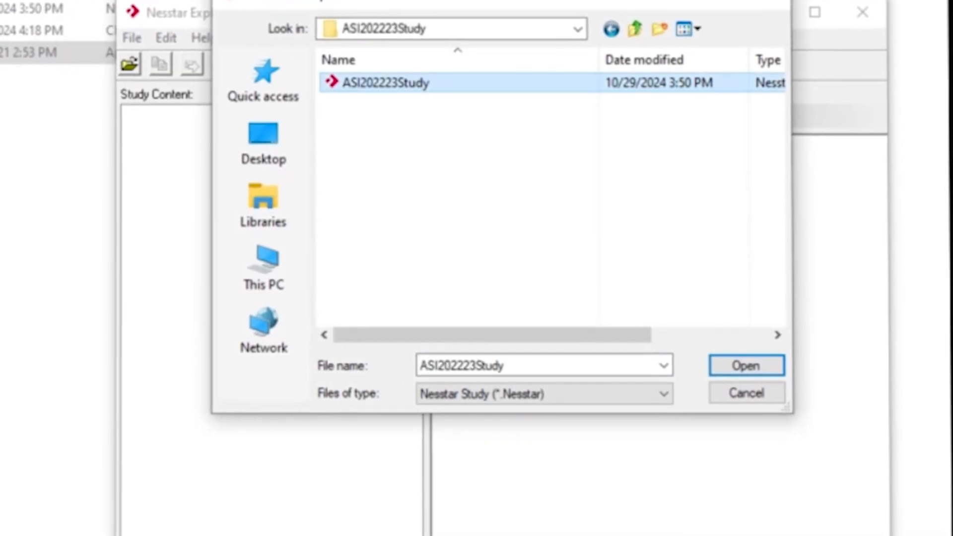
click(745, 366)
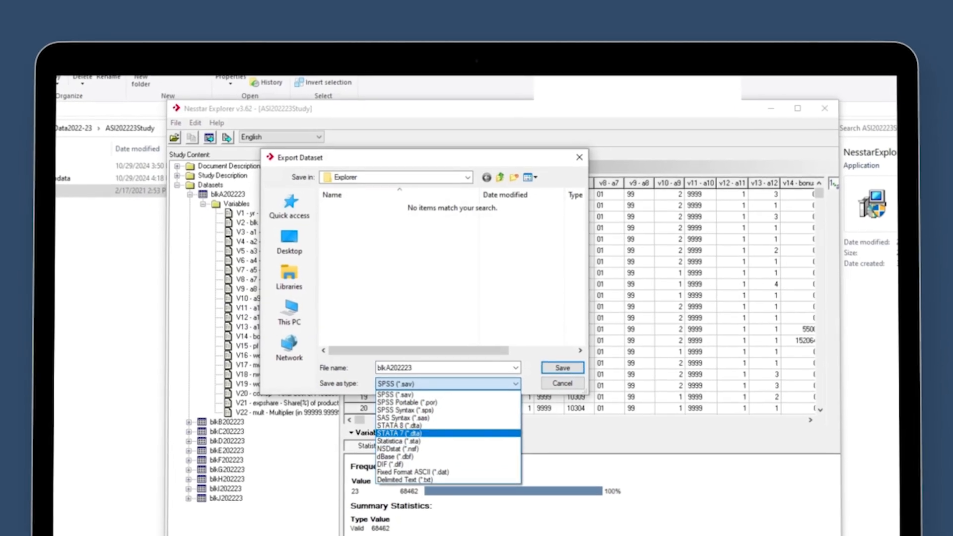
- Export blkA202223 in dBase (*.dbf) format and save it
click(394, 456)
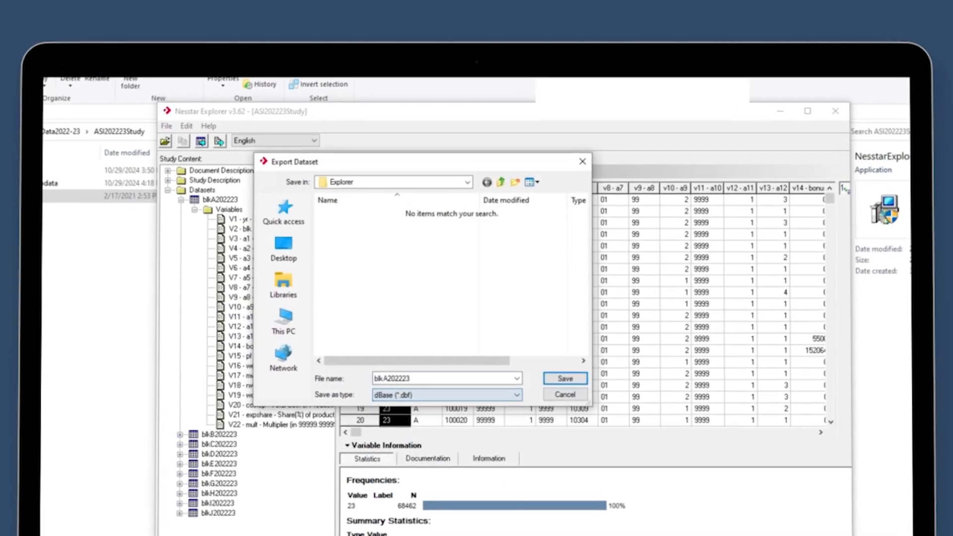
click(563, 378)
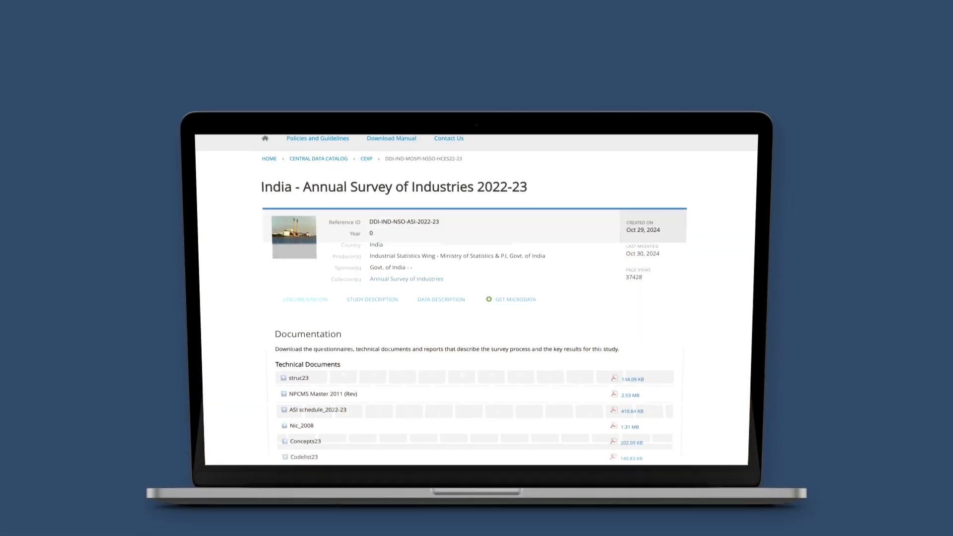
- Download txt2csvASI.zip from the study's Other Materials list
scroll(down, 3)
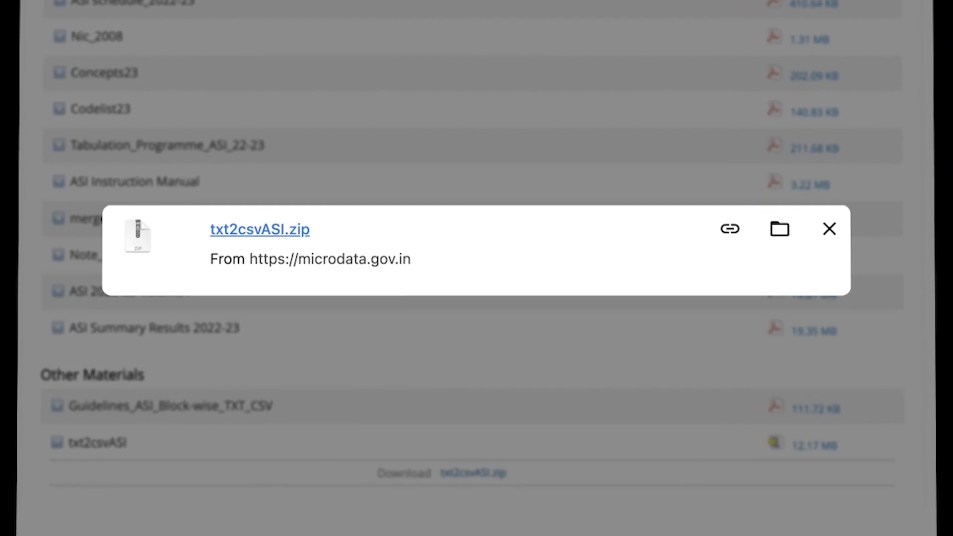
- Show the downloaded converter in its folder, enter txt2csvASI and select the VFP9SP2RT runtime
click(778, 229)
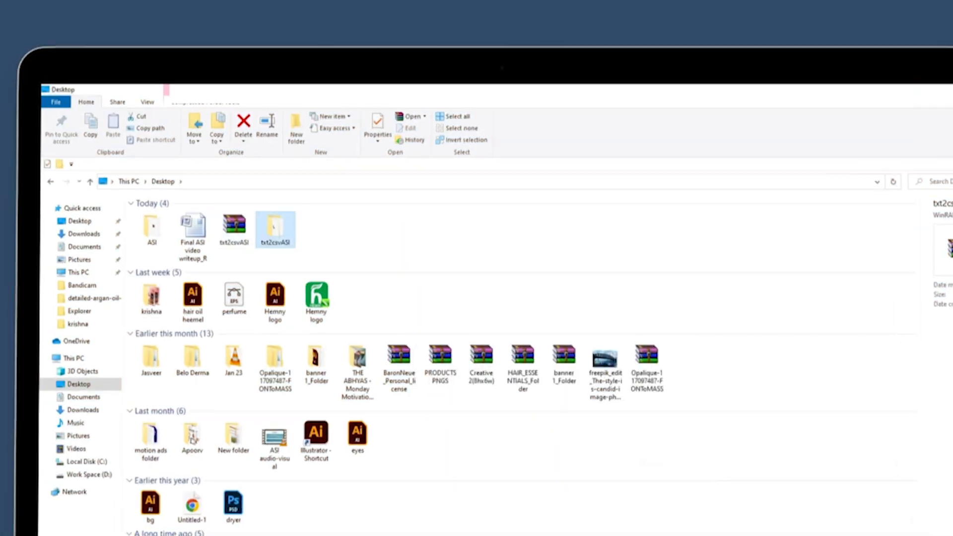
double_click(275, 228)
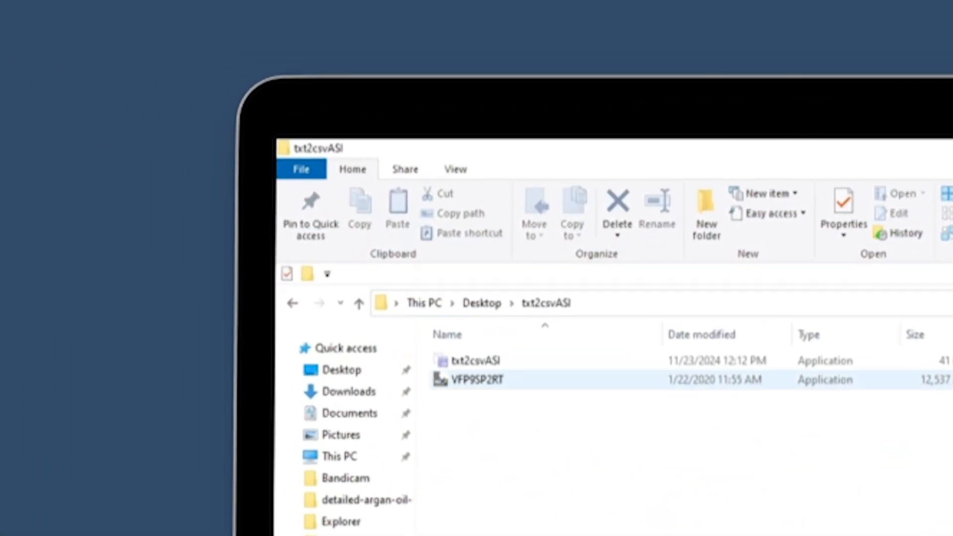
click(474, 359)
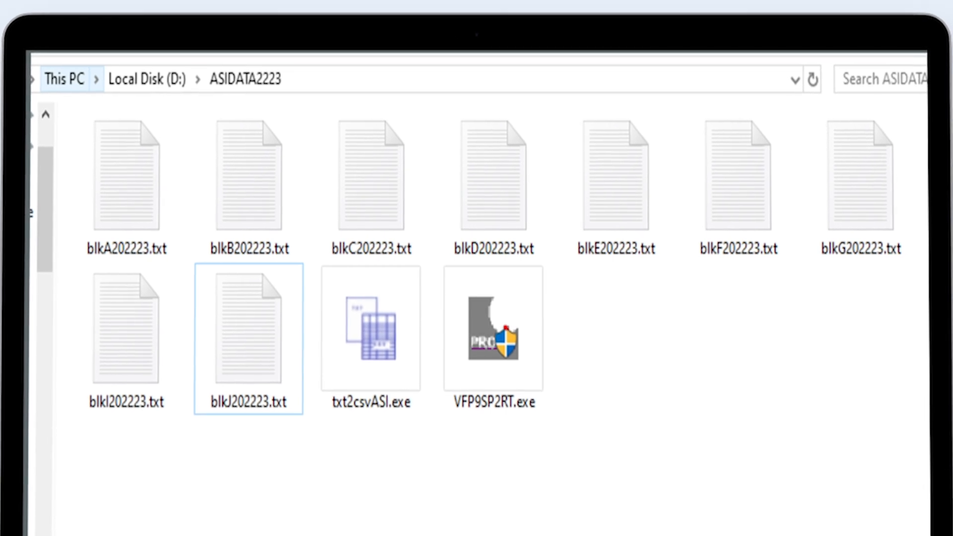
- Launch txt2csvASI.exe in D:\ASIDATA2223 to convert the blk*.txt files to CSV
double_click(370, 329)
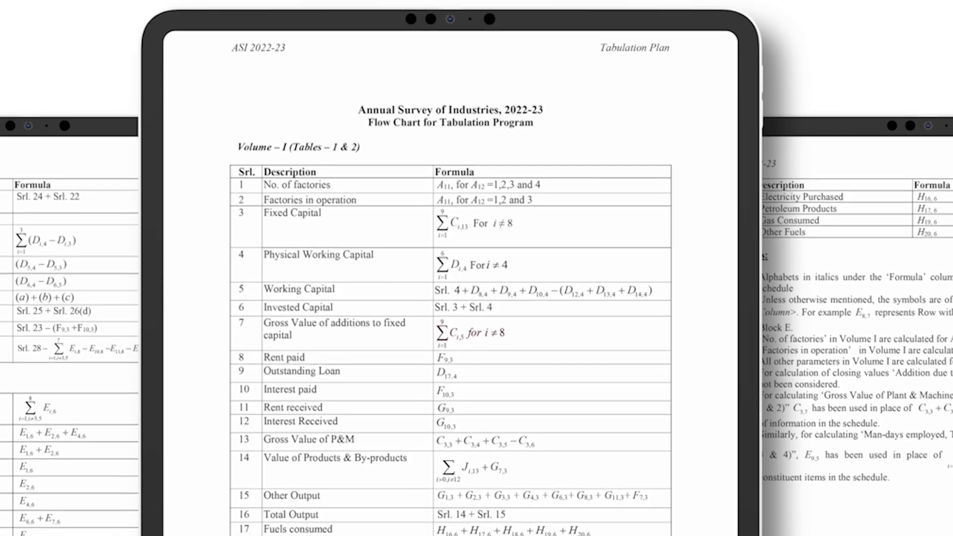
- Scroll the Tabulation Plan to Volume I row 3, Fixed Capital as sum of C i,13 for i ≠ 8
scroll(down, 3)
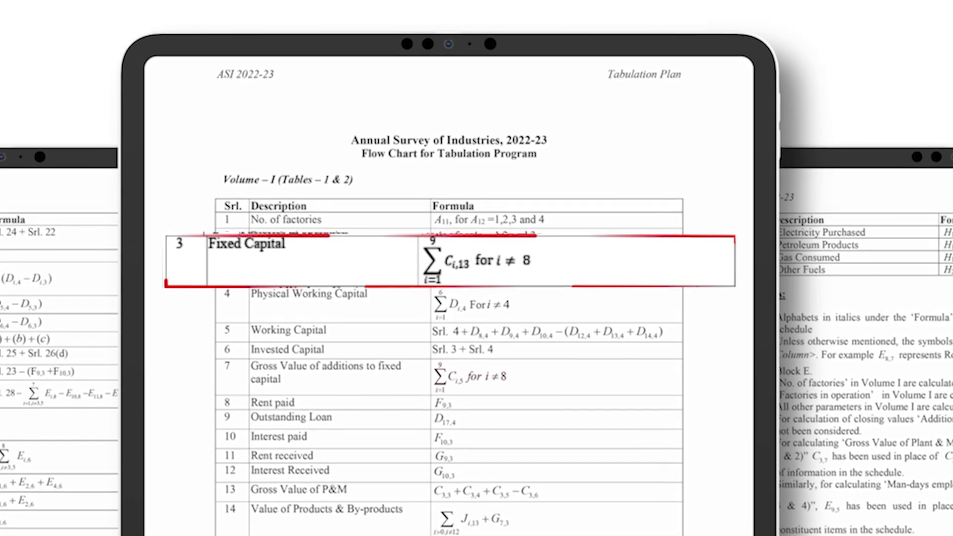
scroll(up, 3)
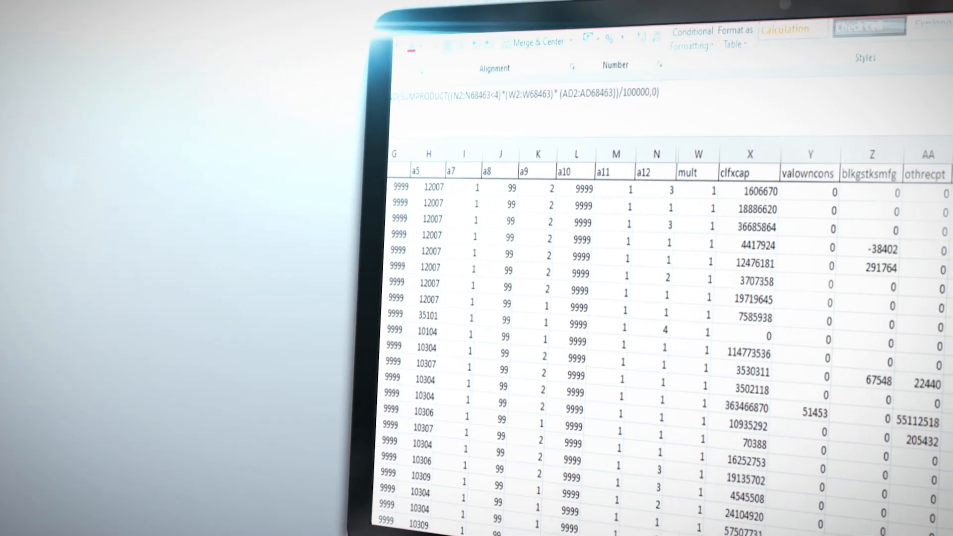
- Scroll right to column AD (output) to review the SUMPRODUCT estimate weighted by mult
scroll(right, 3)
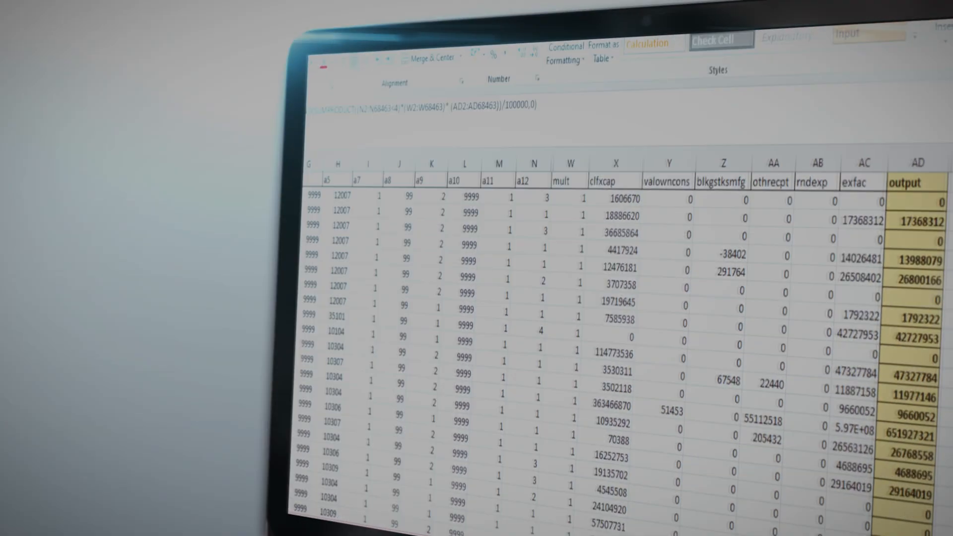